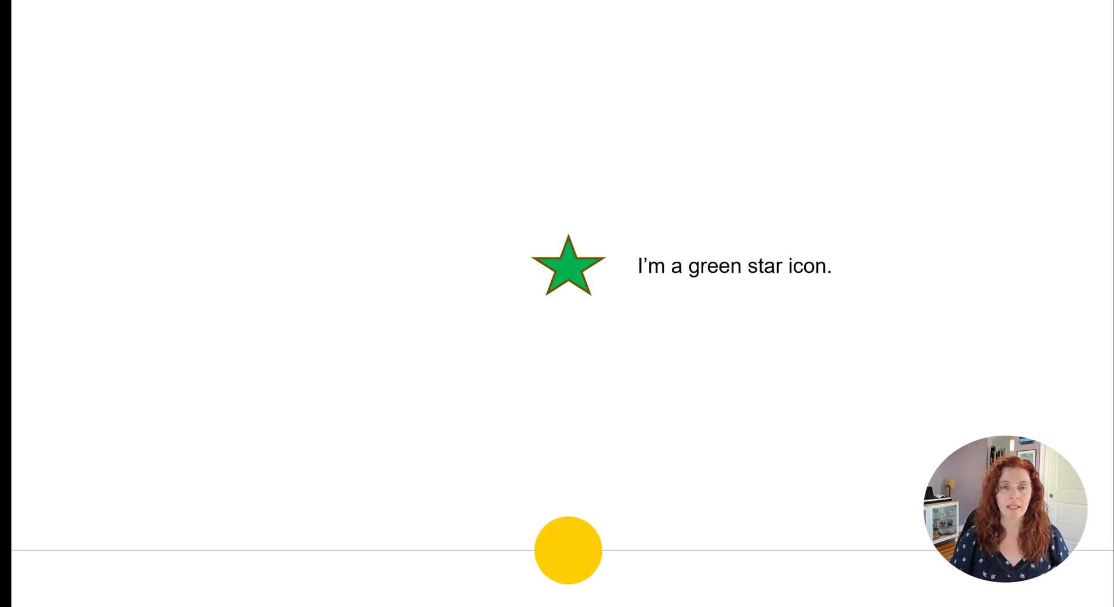
Step: Run the USE AdventureWorks and DBCC TRACEON 466, 13981 statements, then reach the API call section
type("1234567")
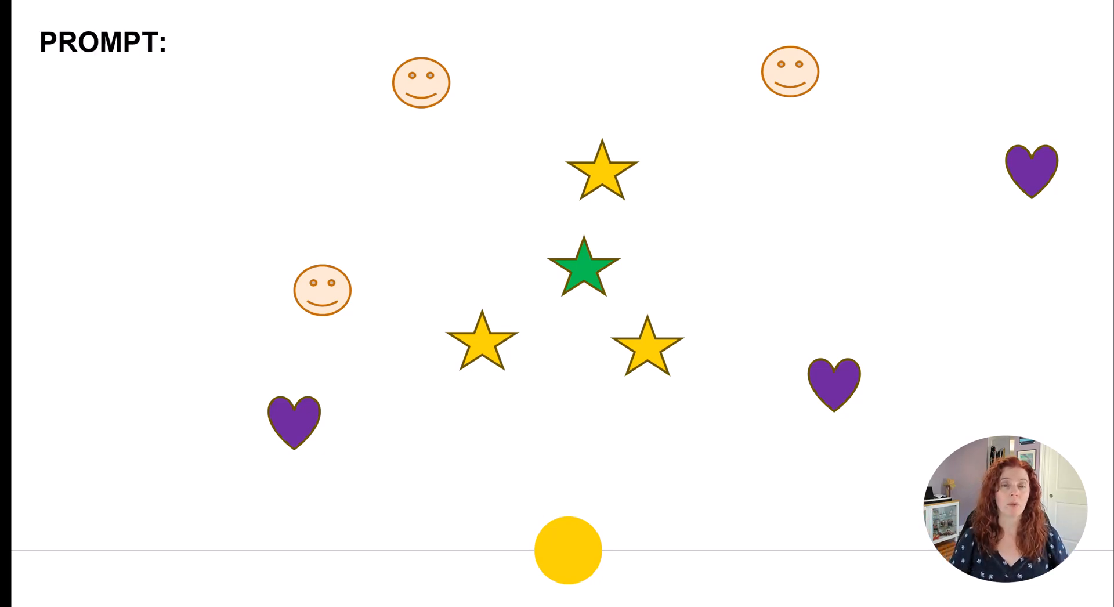
type("I want to see all icons that are stars")
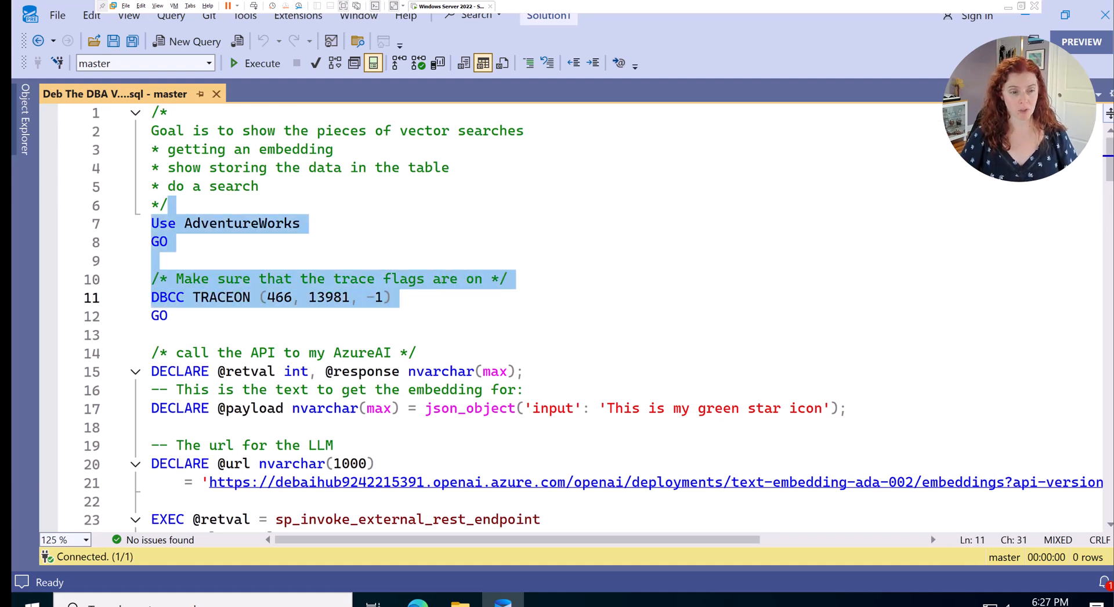
left_click(253, 64)
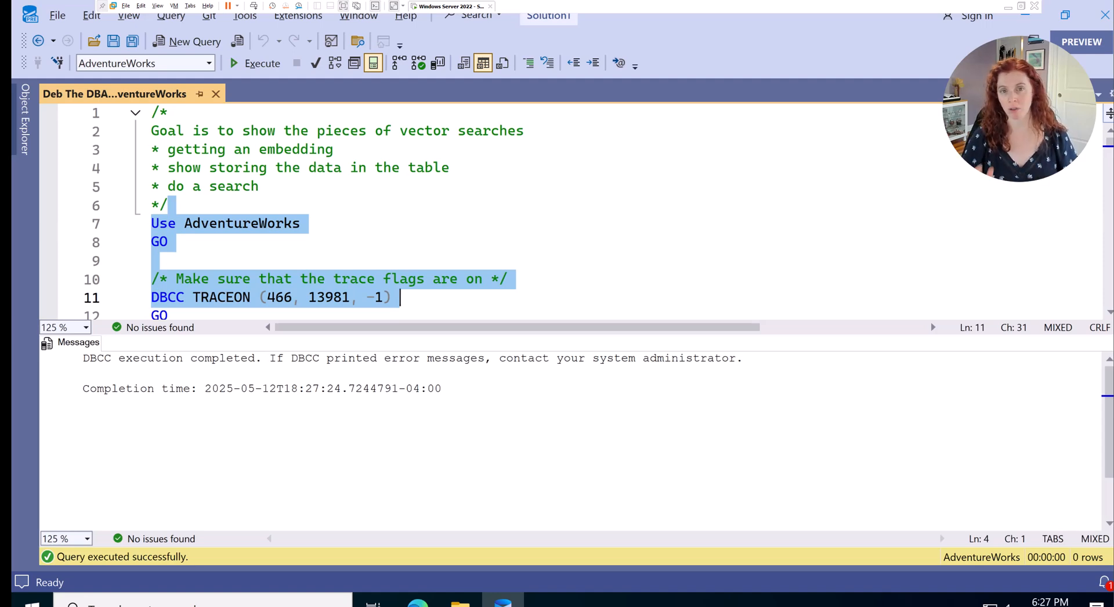
scroll("down", 3)
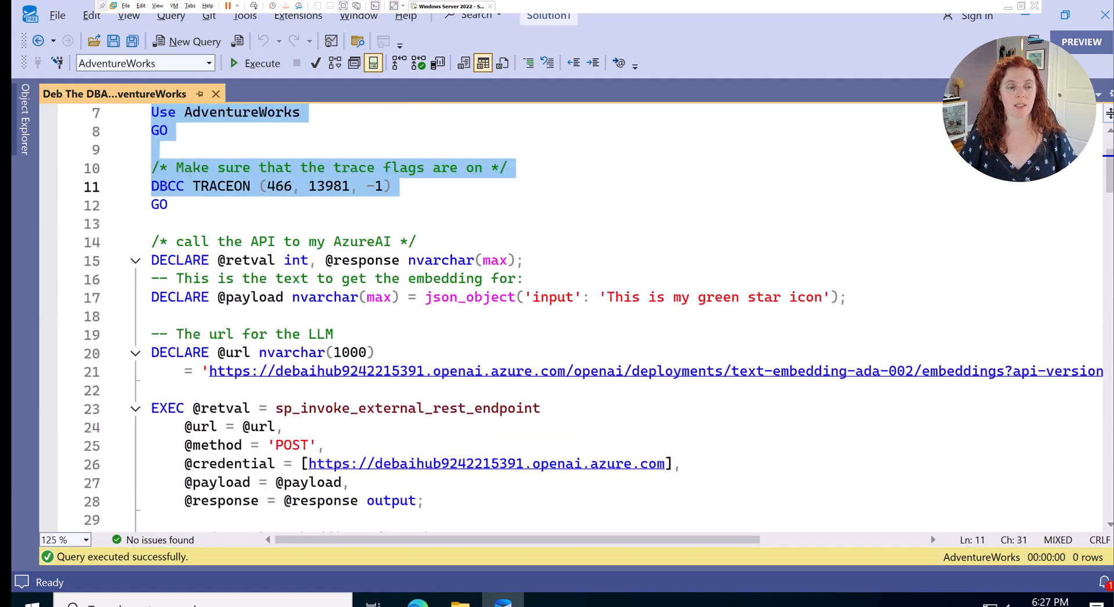
scroll("down", 3)
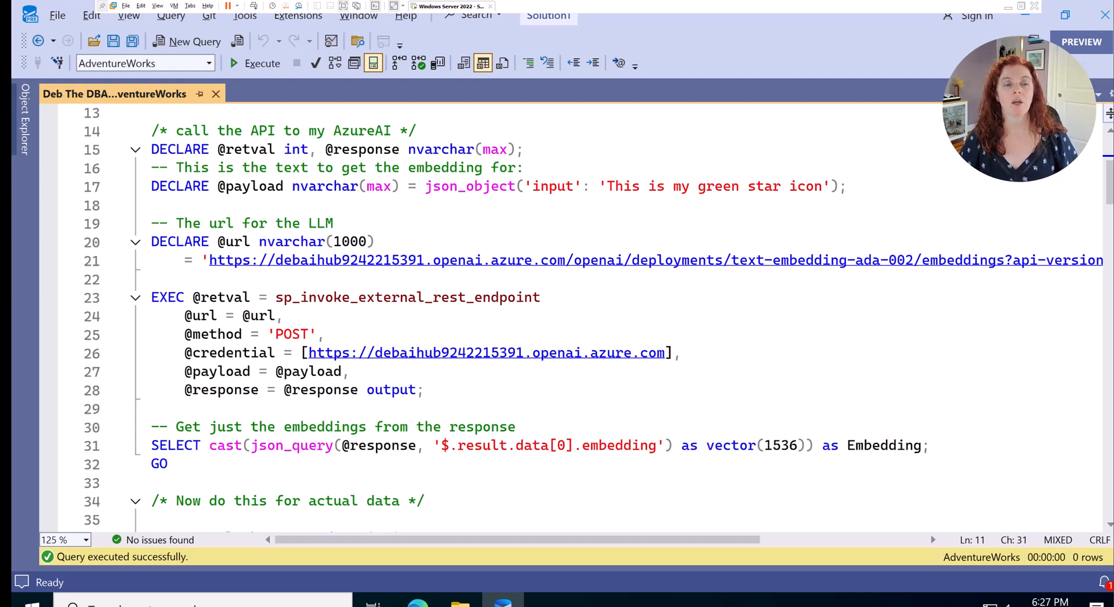
left_click_drag(603, 186, 822, 186)
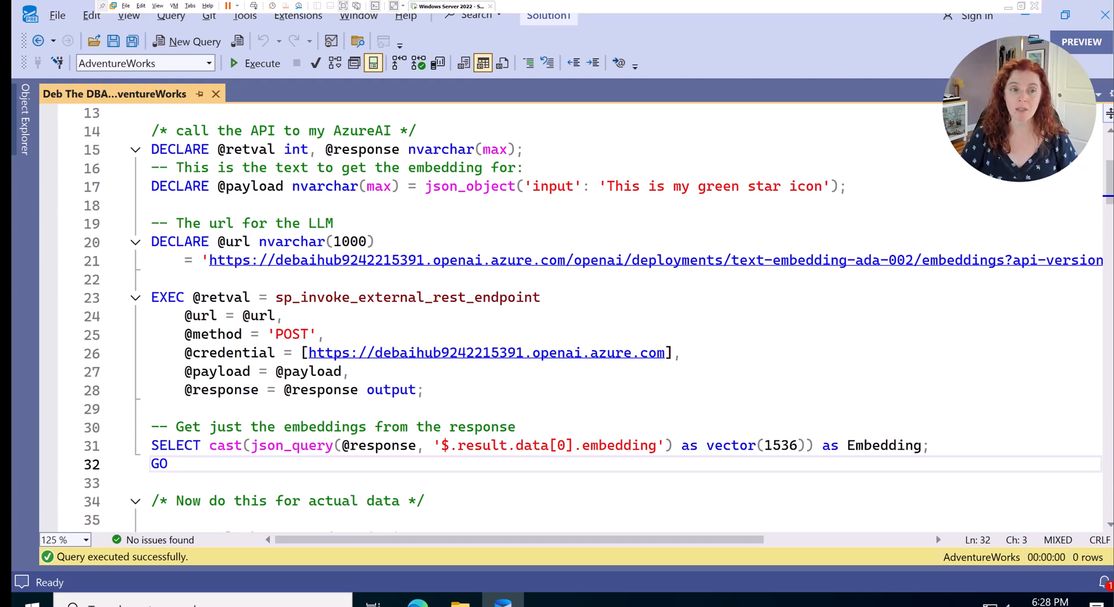
Step: Run the sp_invoke_external_rest_endpoint batch returning the green star embedding as a vector
left_click(262, 64)
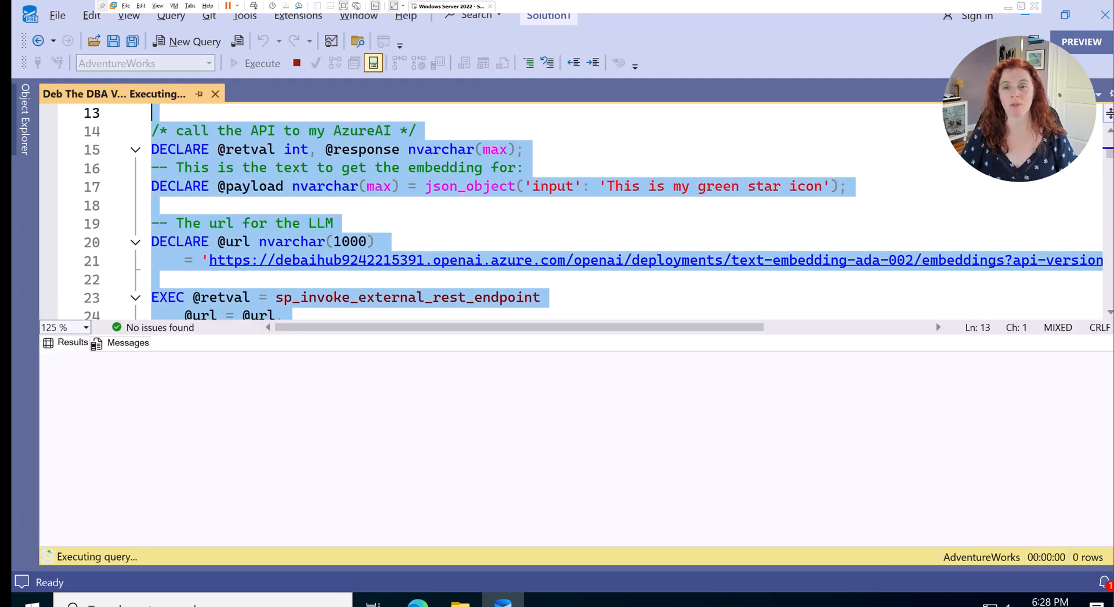
left_click(233, 64)
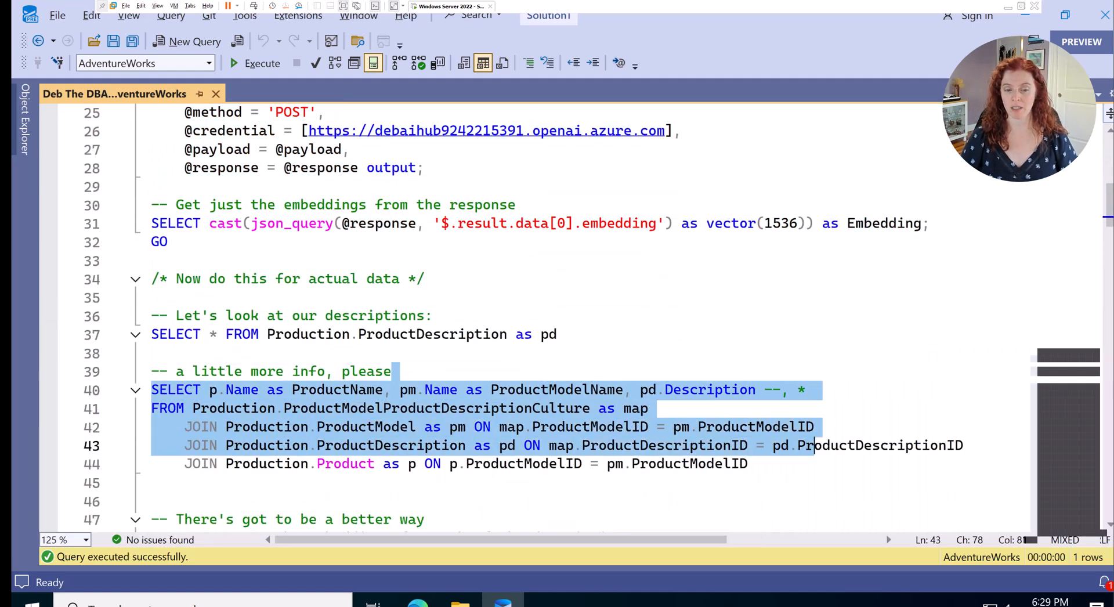
Step: Run the ProductModelProductDescriptionCulture join listing products with model names and descriptions
left_click(234, 64)
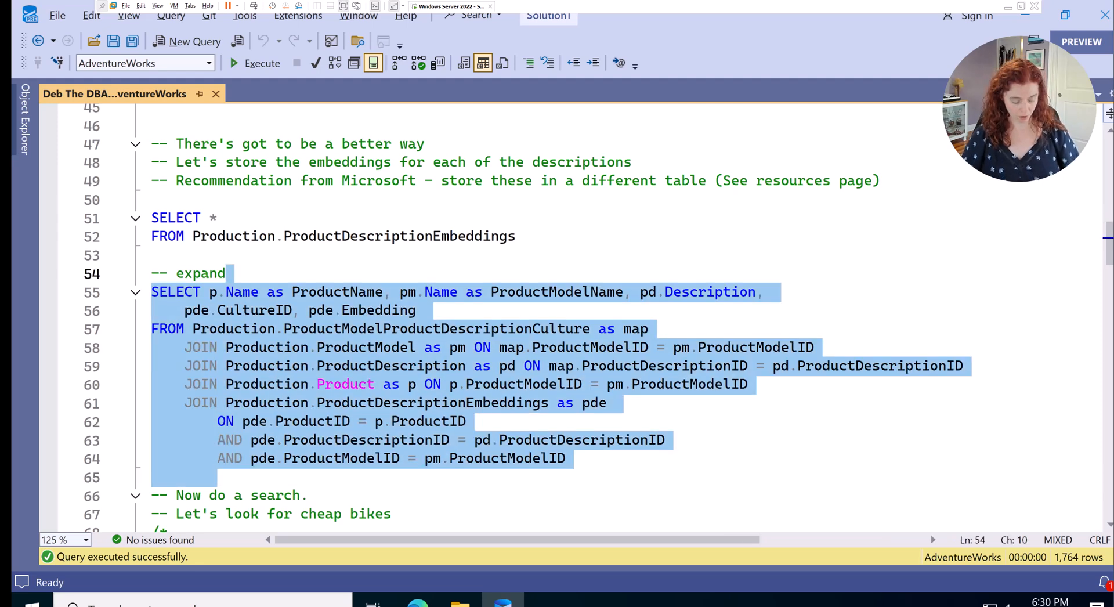
Step: Run the expanded join with ProductDescriptionEmbeddings, returning 1,764 rows with embeddings
left_click(262, 64)
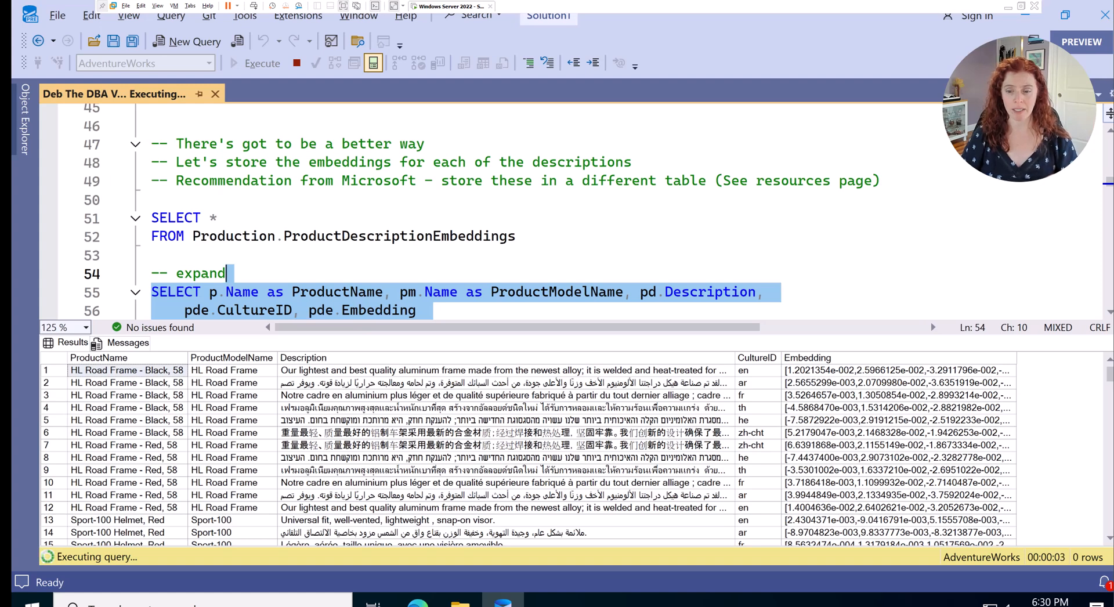
left_click(234, 64)
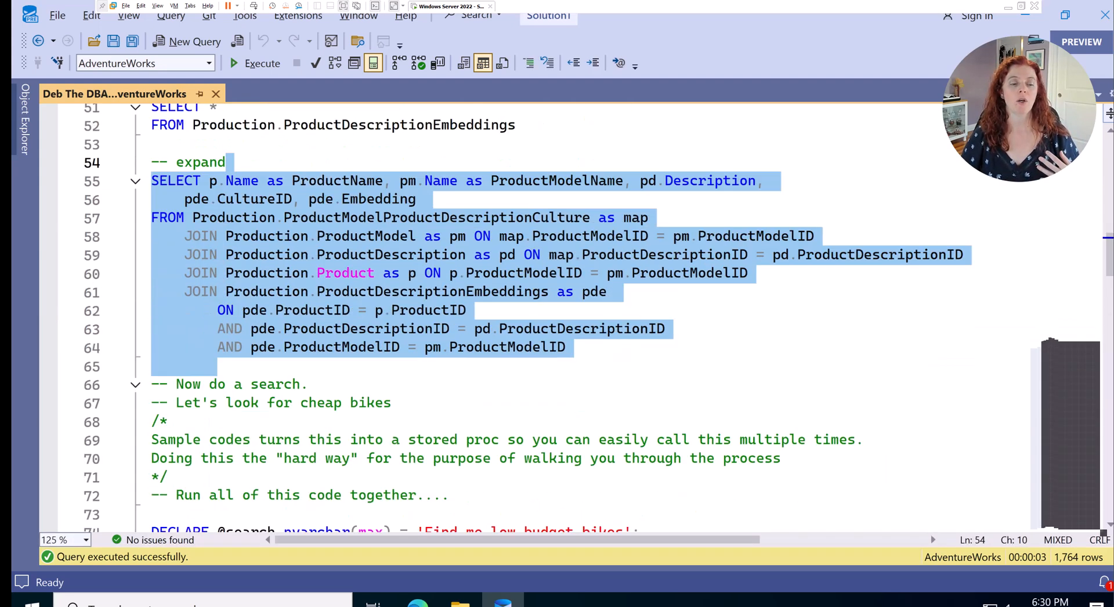
Step: Extend the selection from line 73 through line 106, past the commented cosine-distance top-25 query
scroll("down", 3)
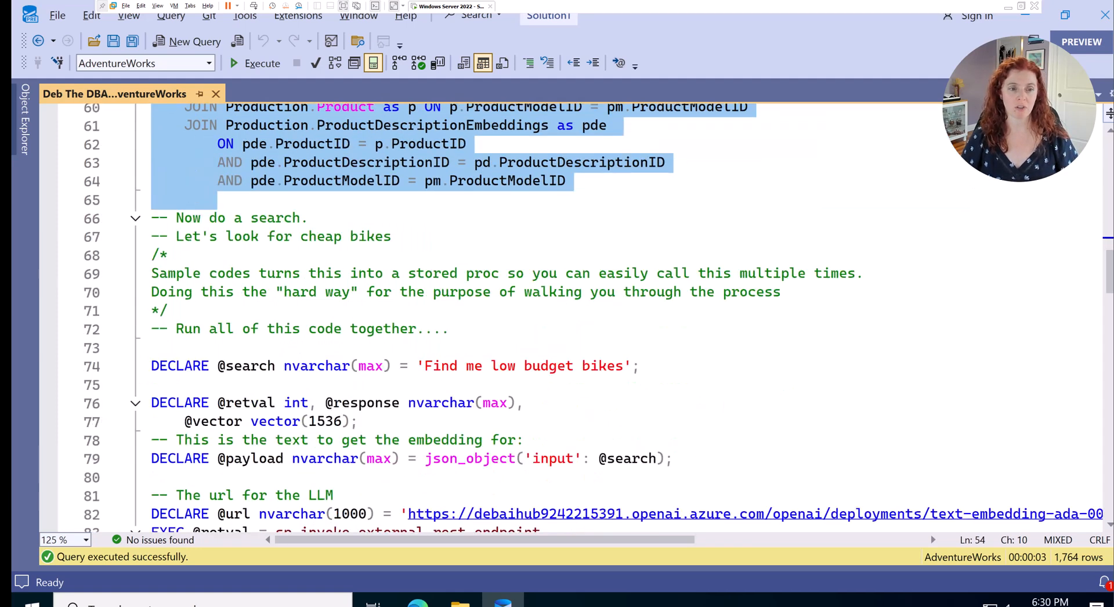
scroll("down", 3)
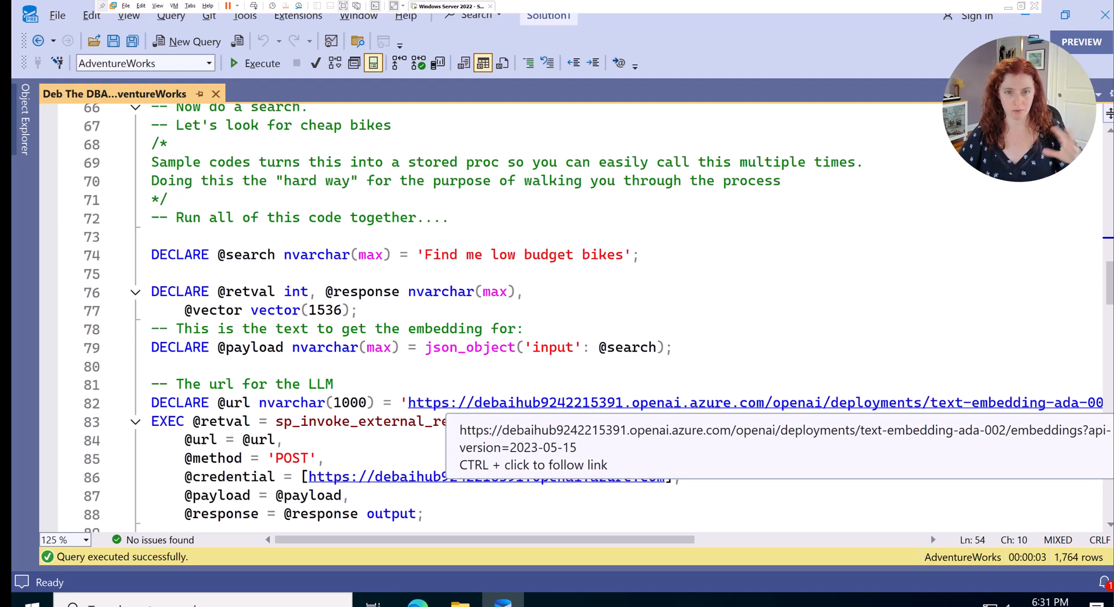
scroll("down", 3)
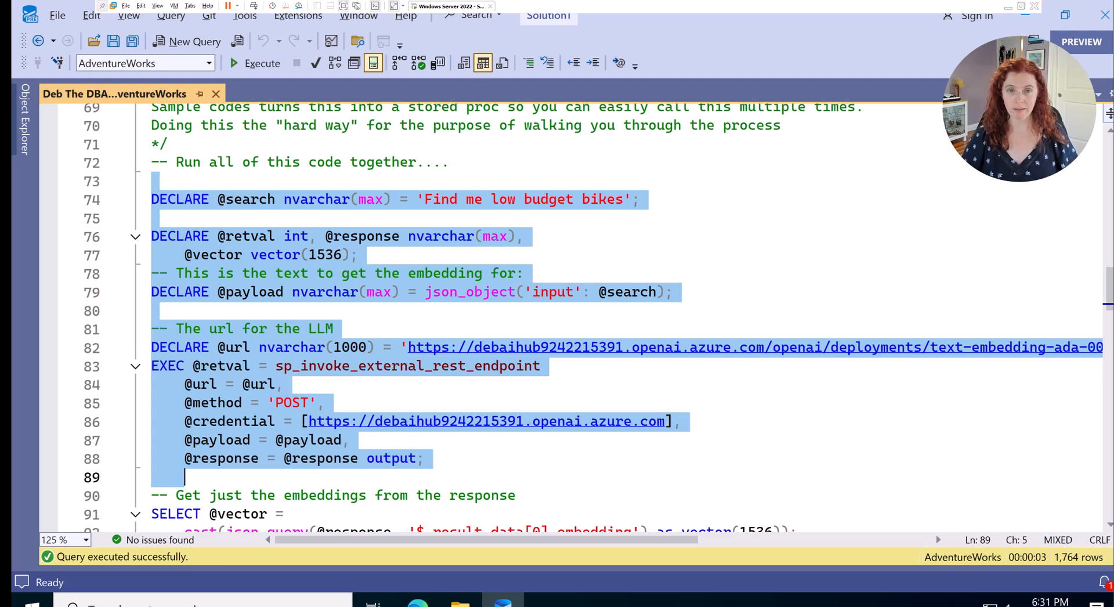
scroll("down", 3)
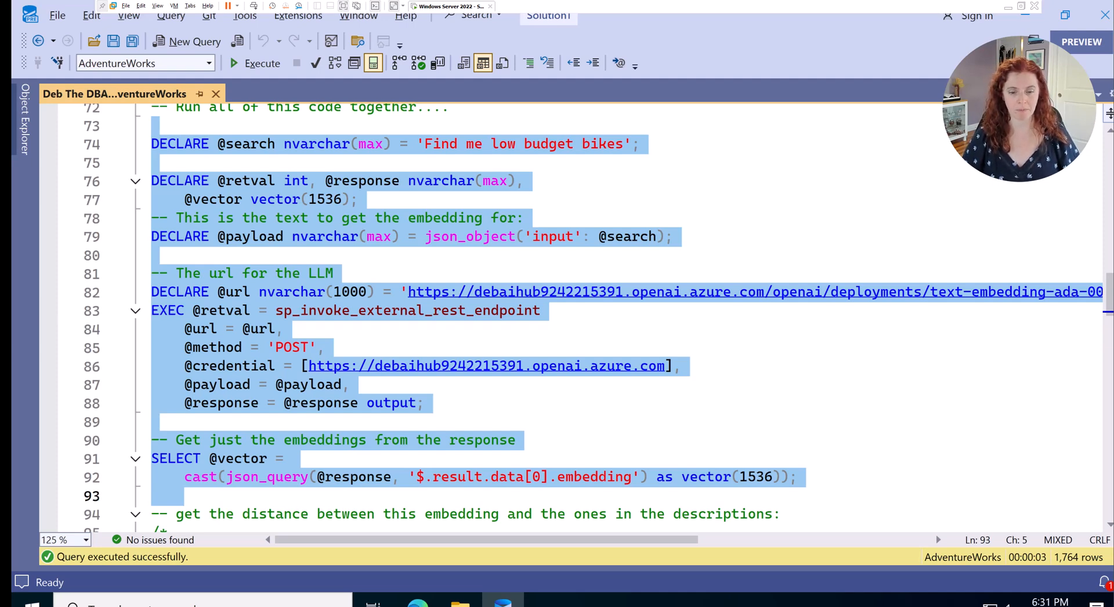
scroll("down", 3)
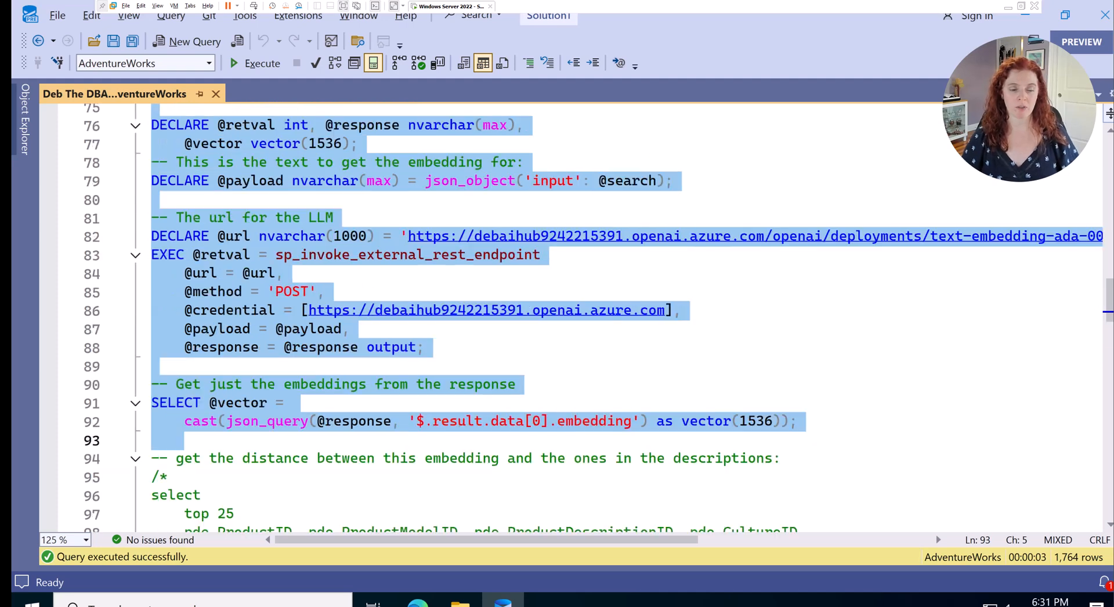
scroll("down", 3)
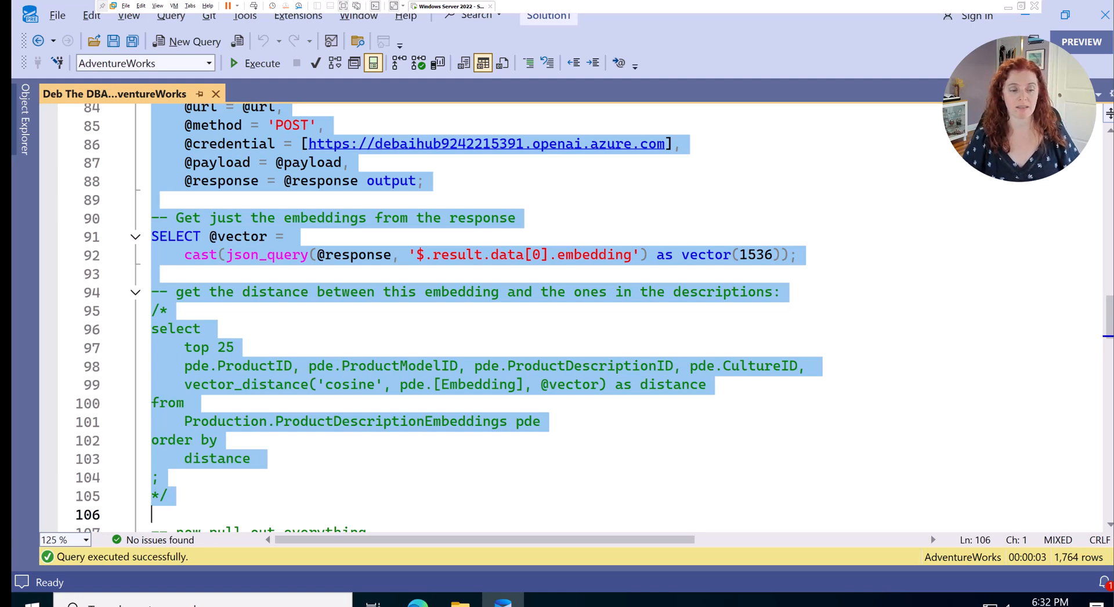
Step: Extend the selection through the CTE ending at line 128 and run the vector search returning 25 rows
scroll("down", 3)
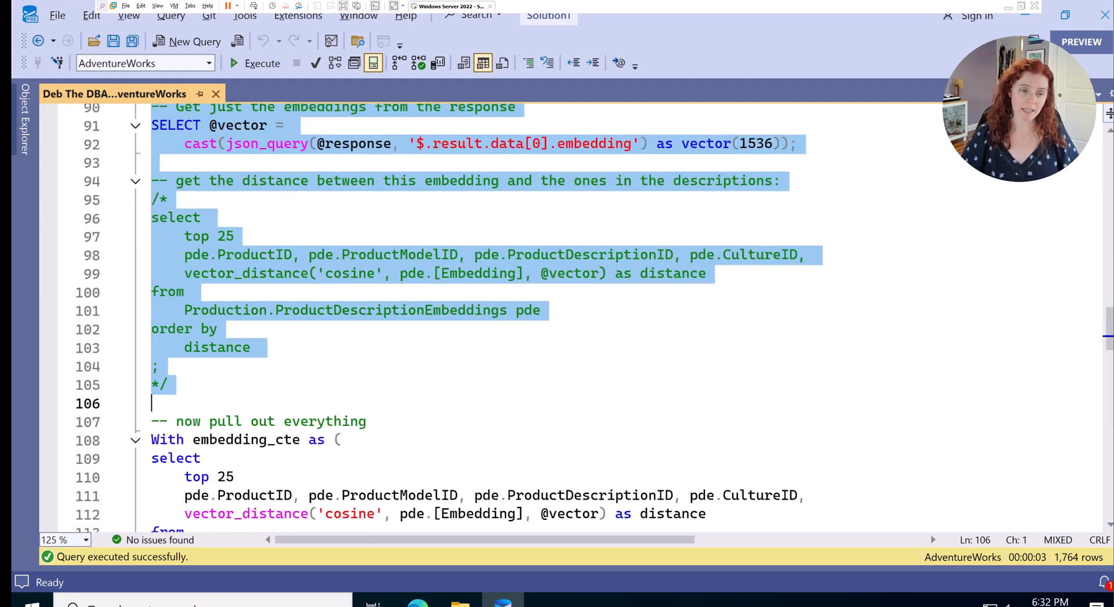
scroll("down", 3)
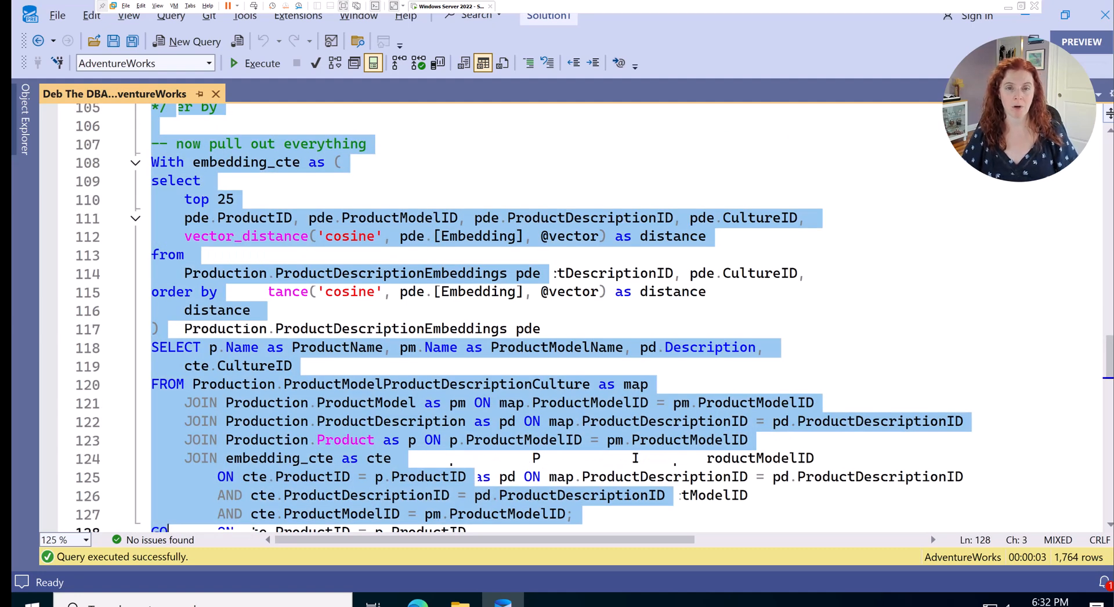
left_click(234, 64)
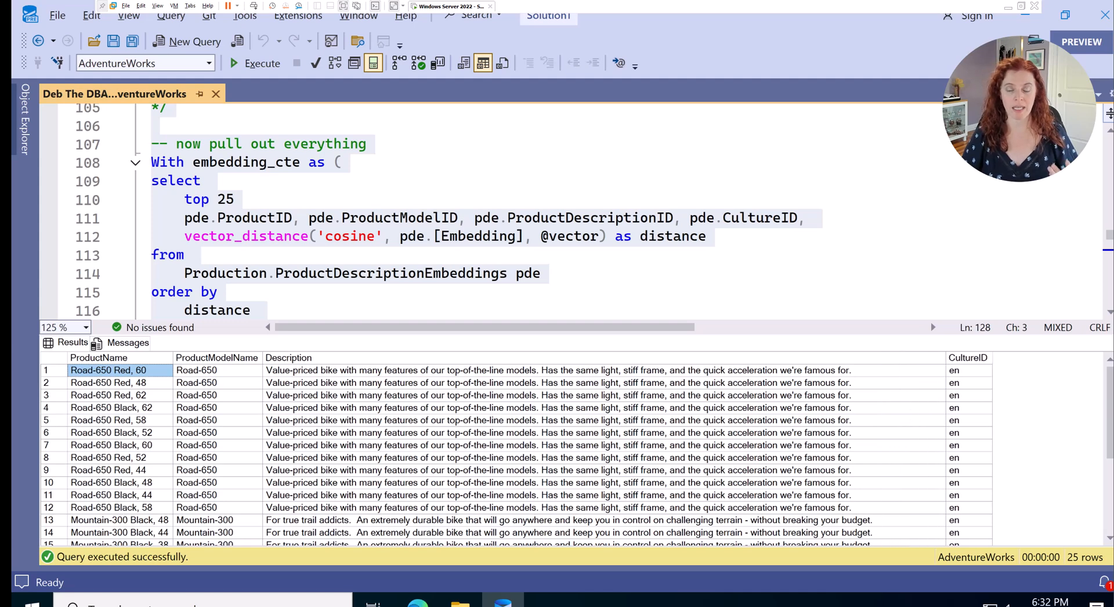
scroll("down", 3)
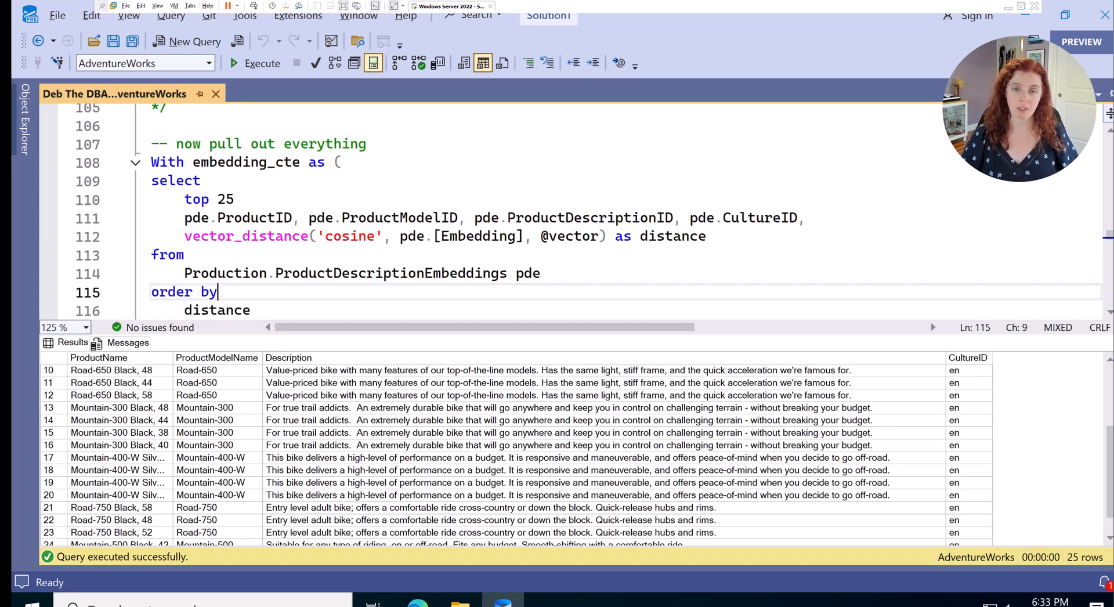
scroll("down", 3)
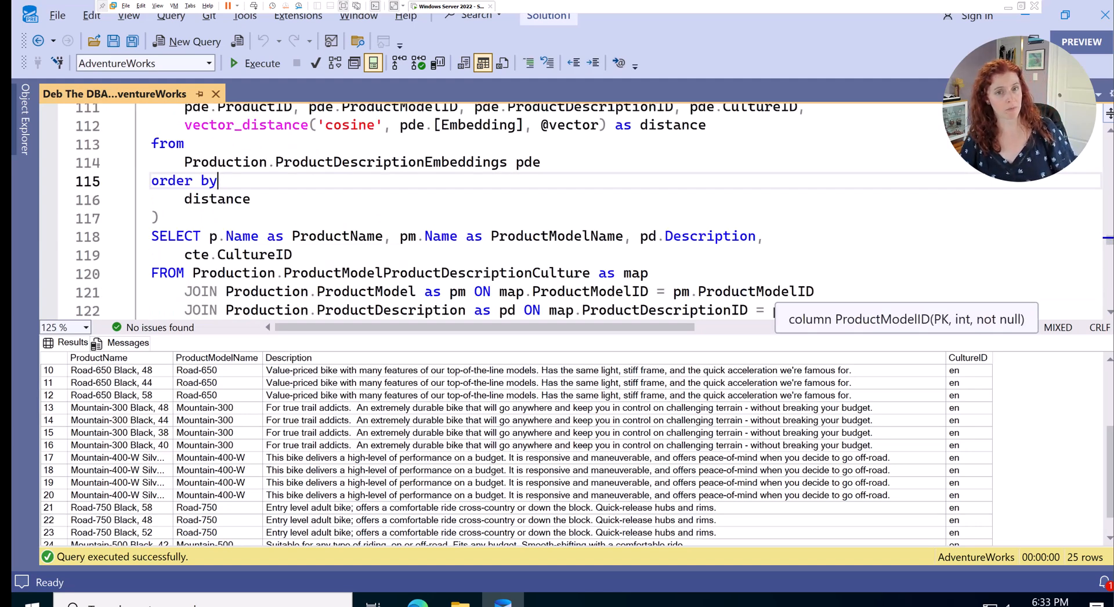
scroll("down", 3)
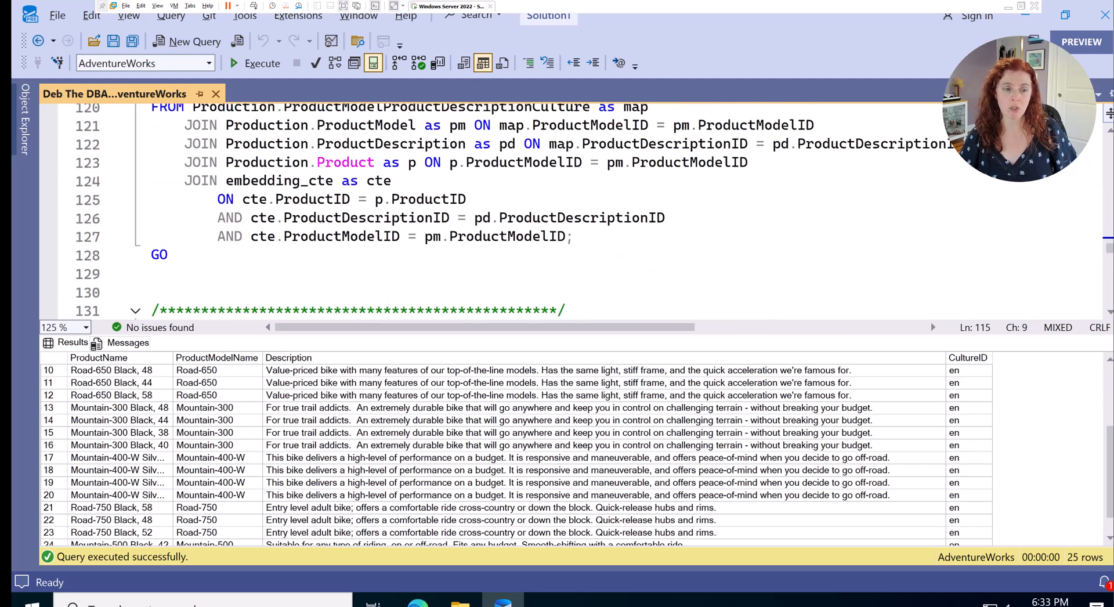
scroll("down", 3)
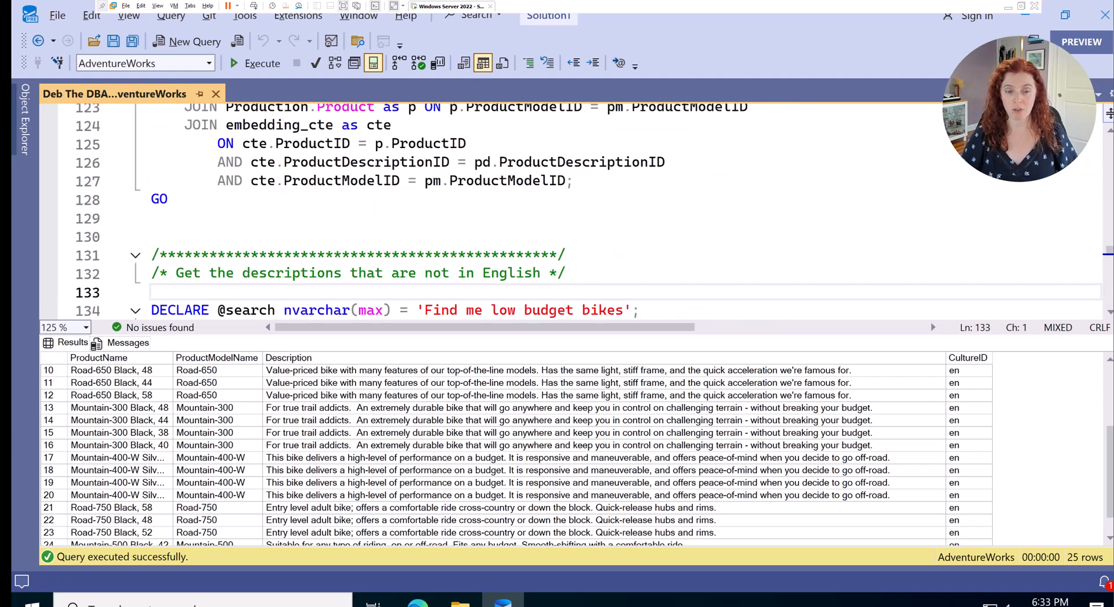
scroll("down", 3)
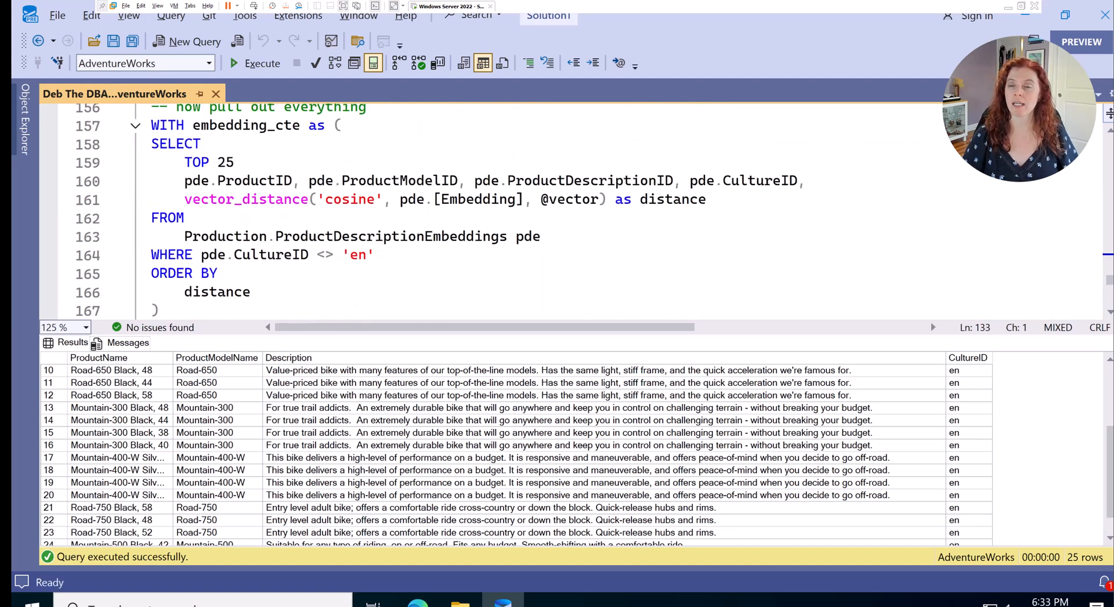
scroll("down", 3)
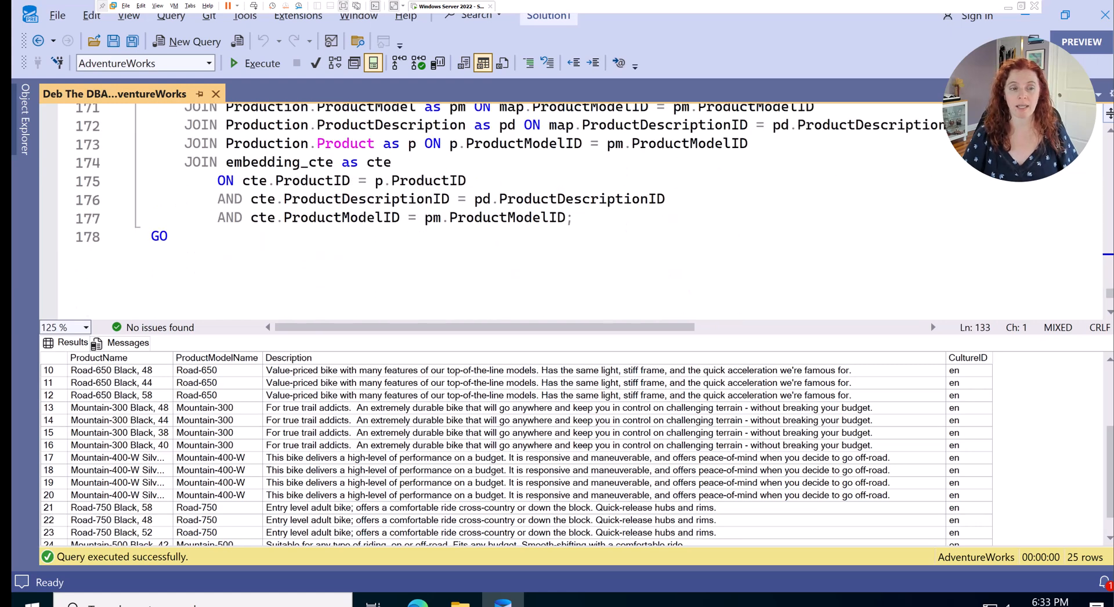